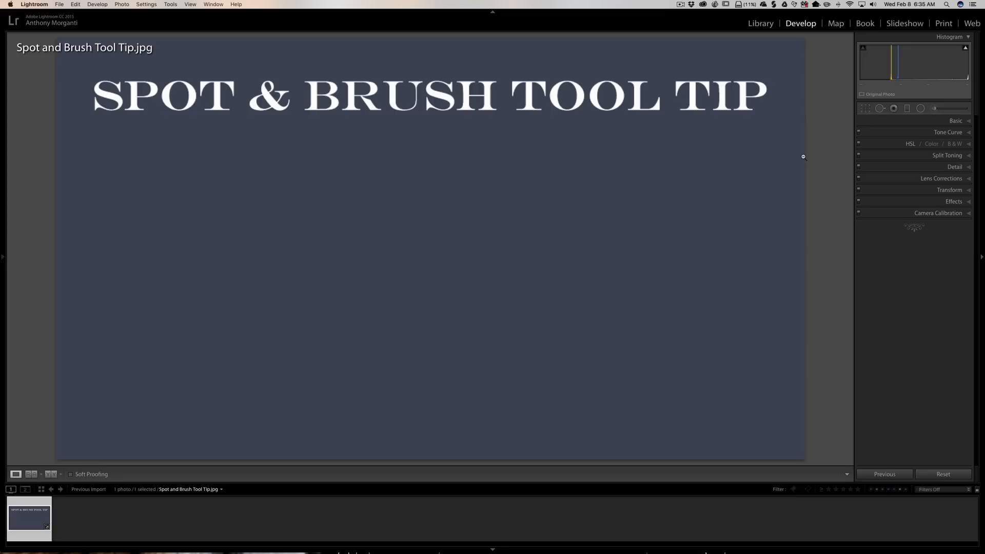
mouse_move(890, 138)
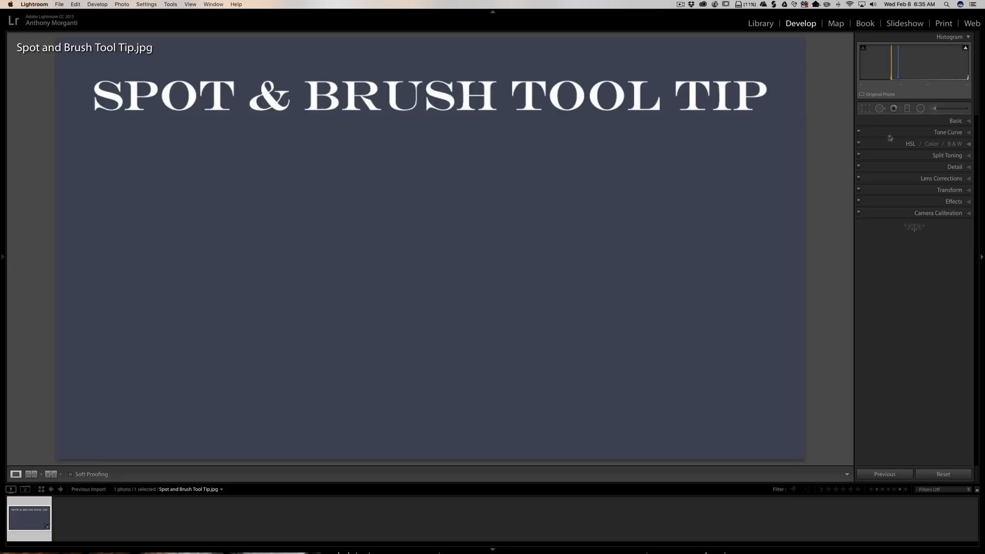
- Activate the Adjustment Brush in the Develop tool strip
left_click(932, 108)
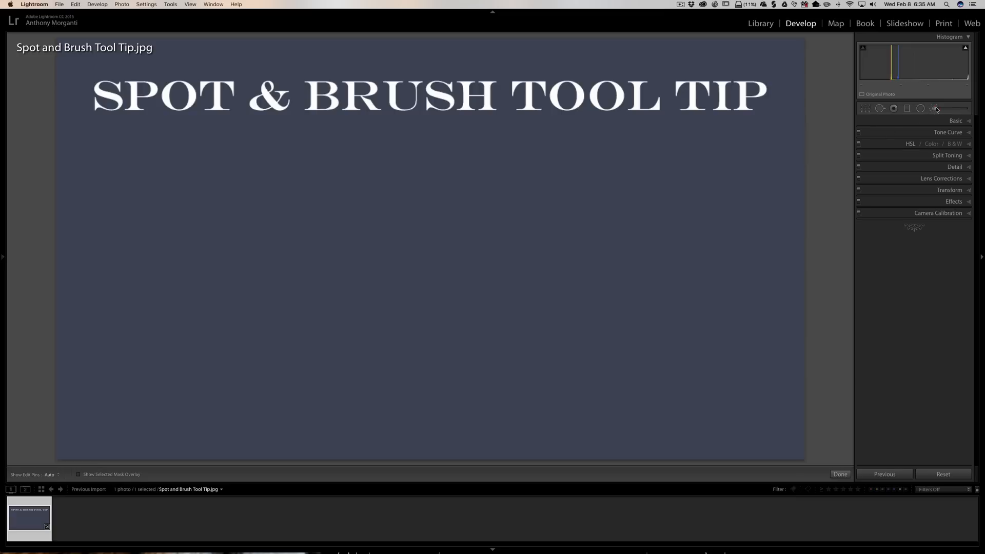
- Start freehand brightening strokes with the Adjustment Brush at high exposure
left_click(935, 108)
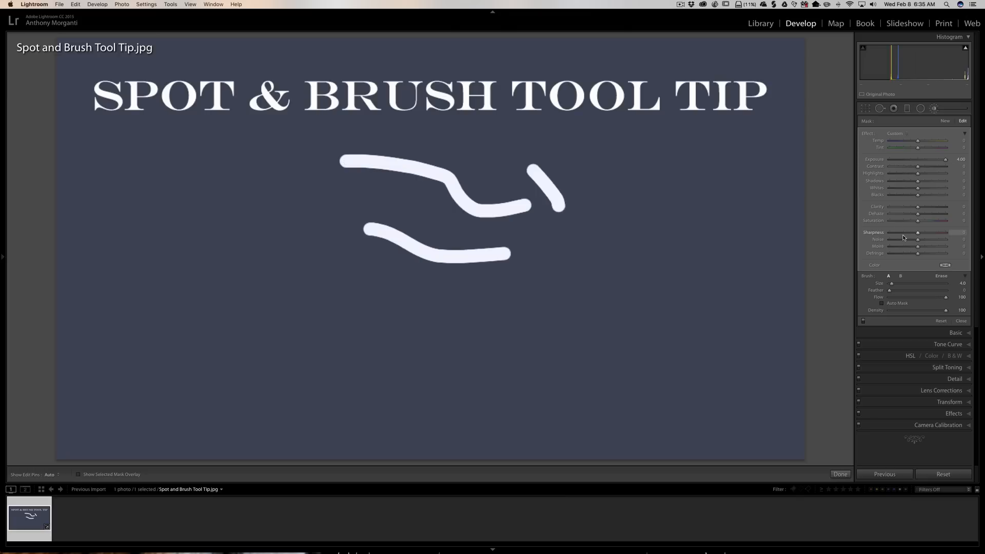
mouse_move(915, 196)
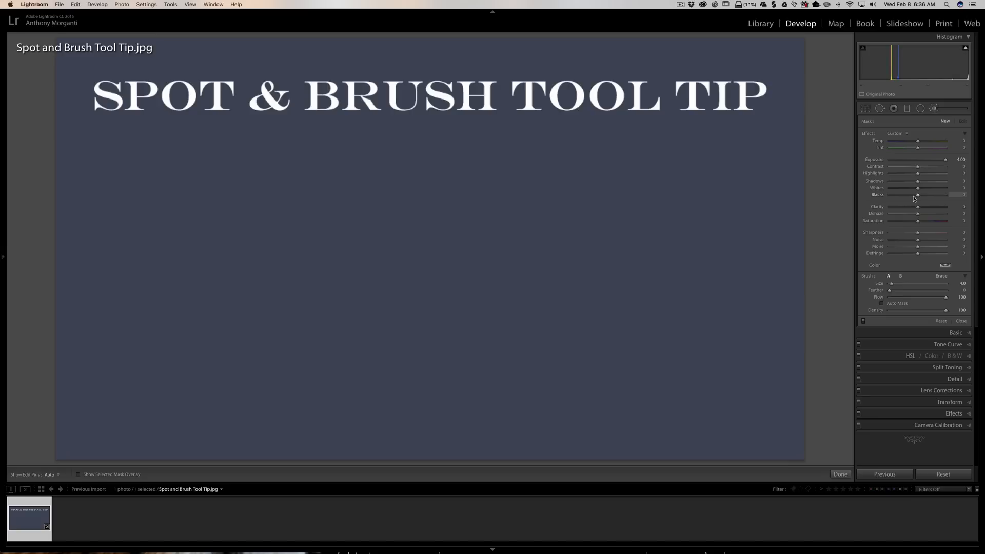
mouse_move(302, 182)
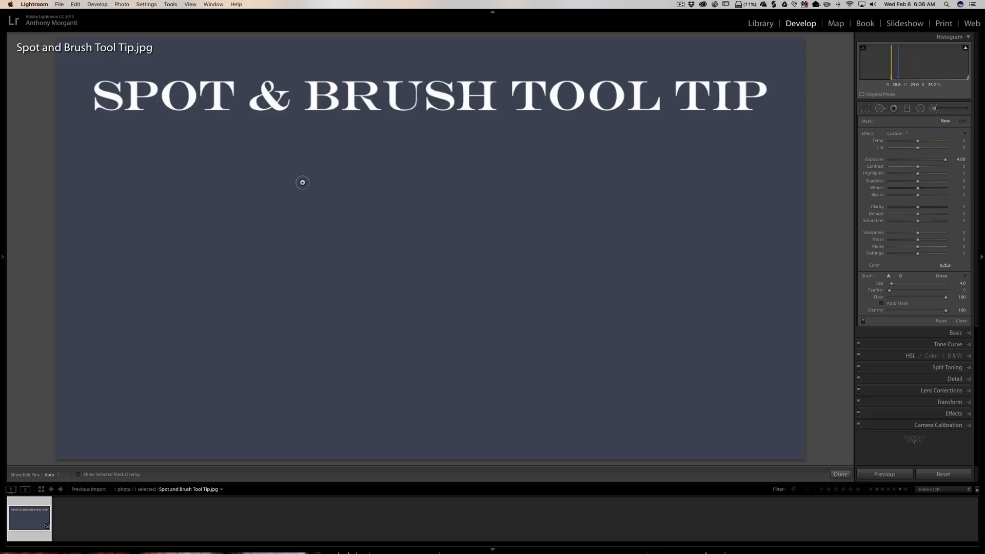
- Set the start point of the first straight brush stroke below the title
left_click(302, 182)
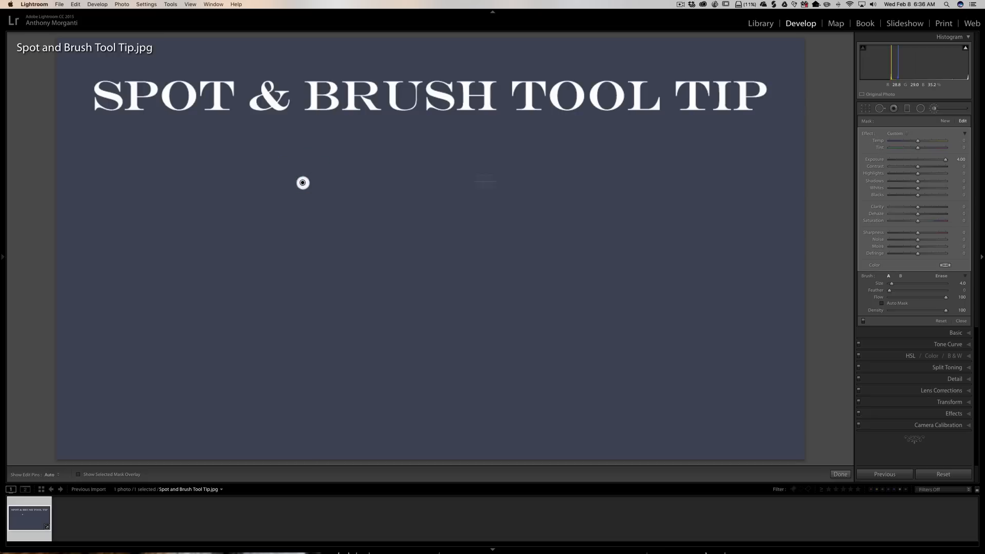
mouse_move(616, 182)
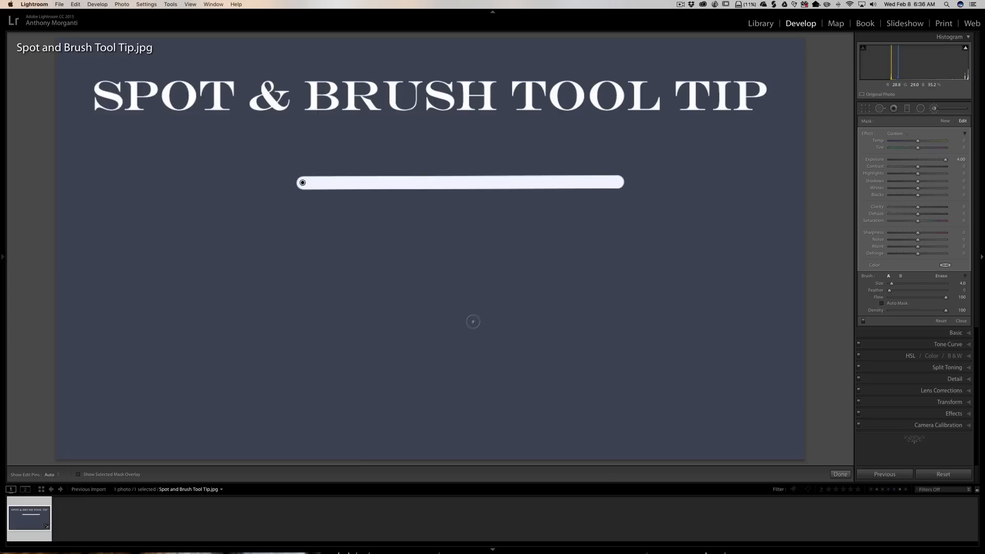
mouse_move(461, 327)
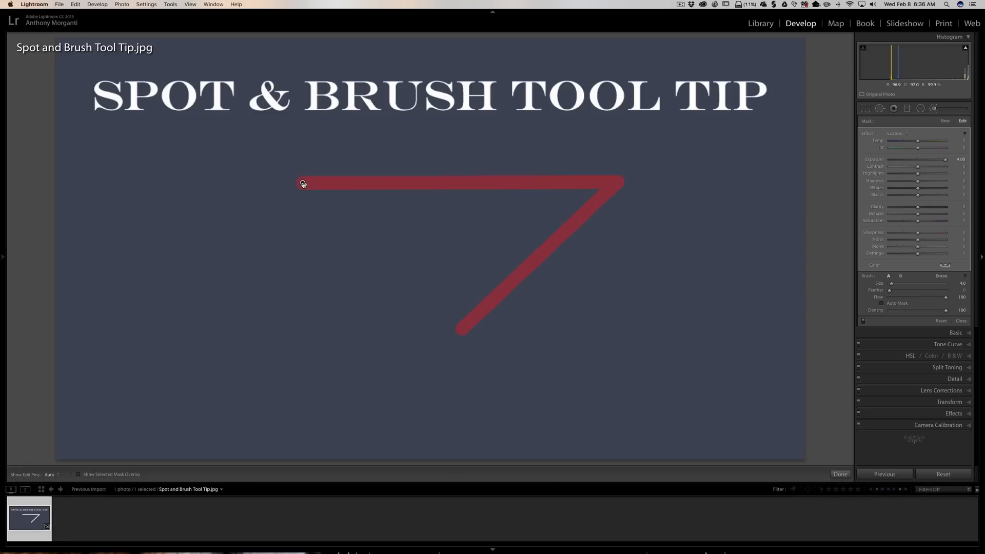
- Hide the mask overlay, set Show Edit Pins to Never, then back to Auto
left_click(78, 474)
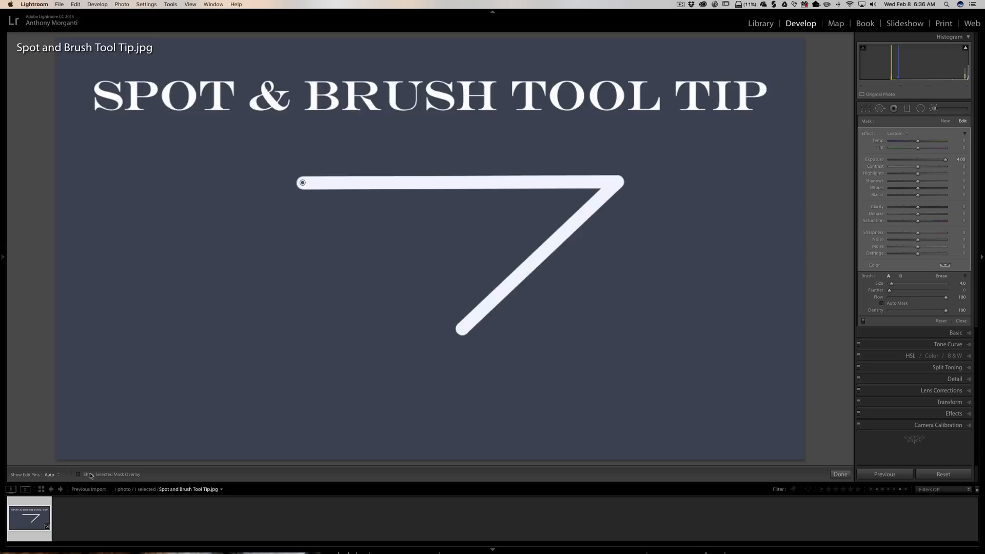
left_click(51, 474)
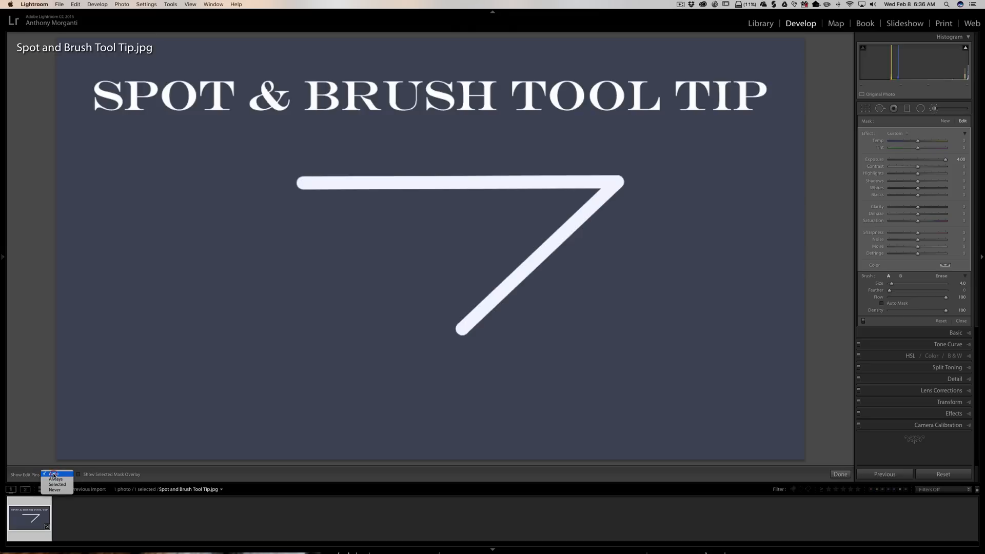
left_click(55, 490)
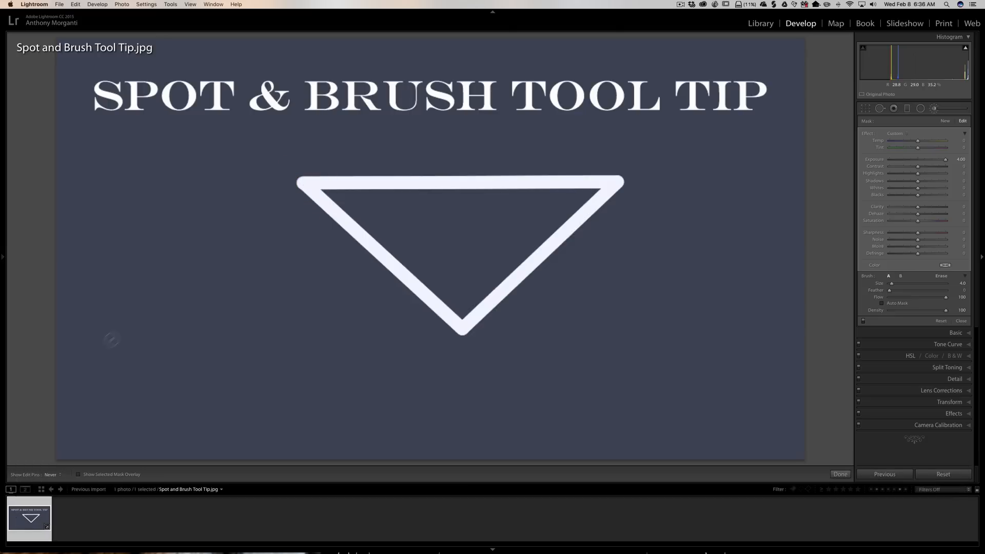
left_click(51, 474)
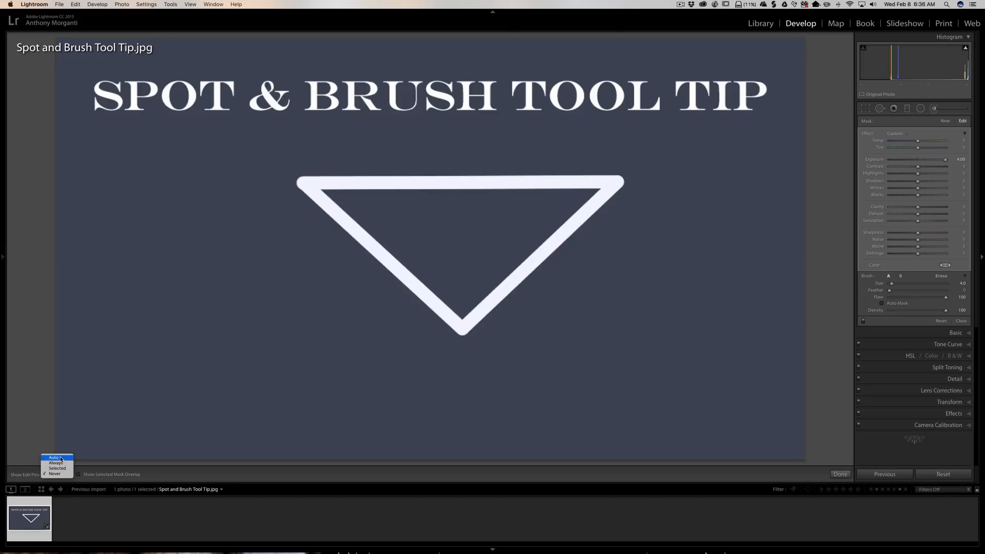
left_click(53, 457)
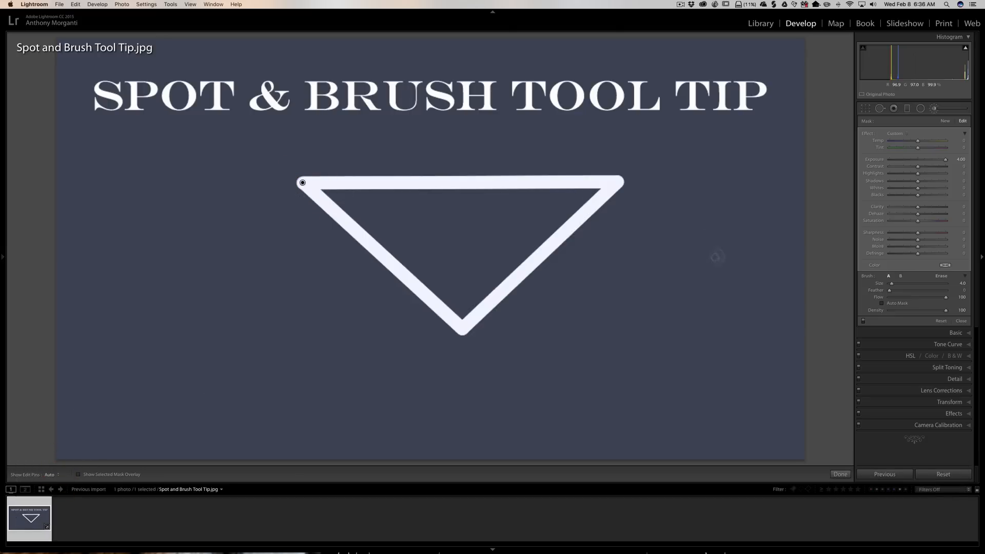
mouse_move(543, 278)
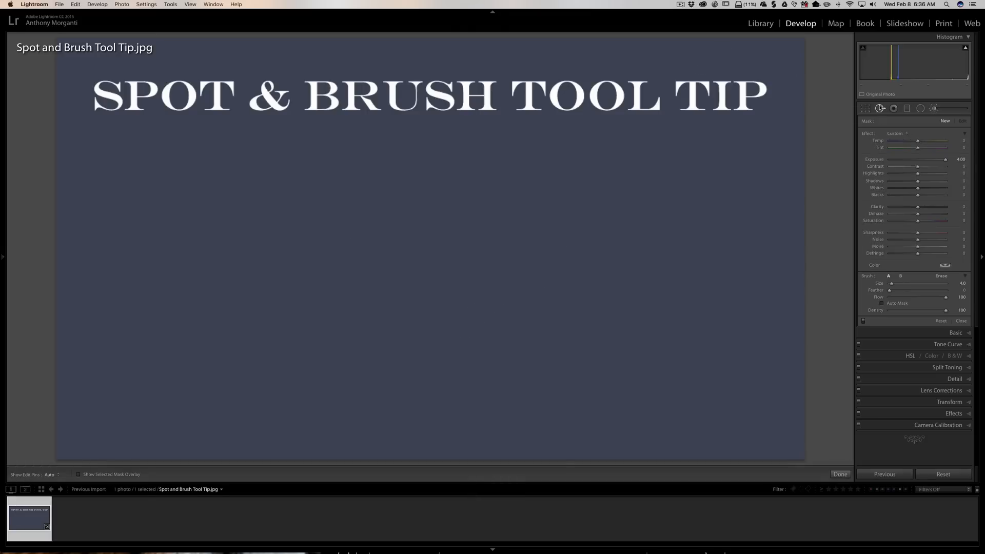
- Switch to the Spot Removal tool to clone away spots
left_click(893, 109)
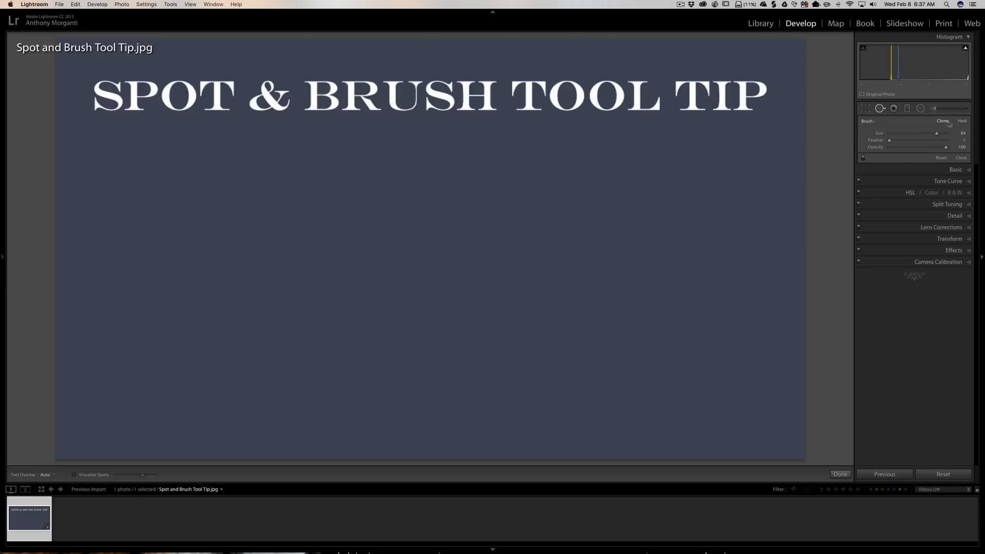
mouse_move(942, 120)
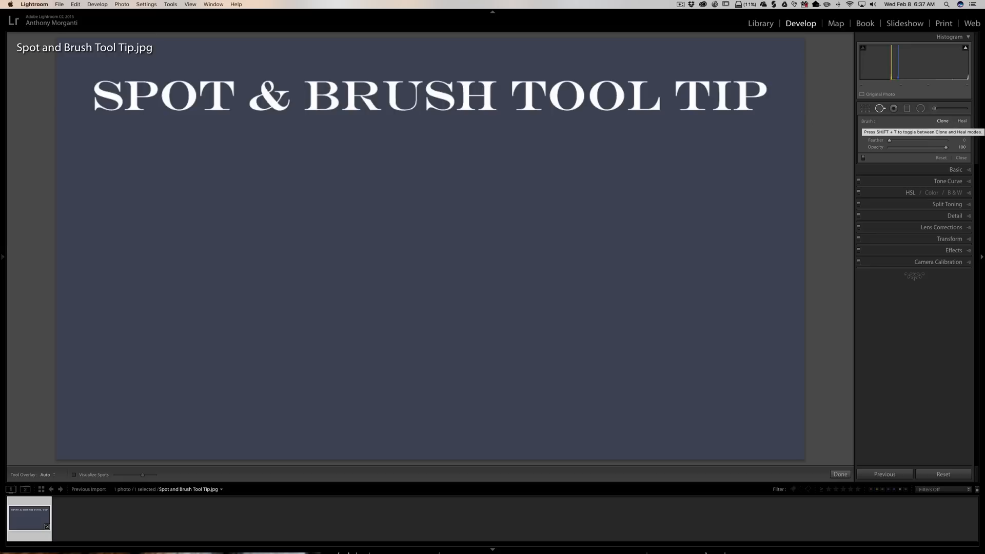
mouse_move(227, 104)
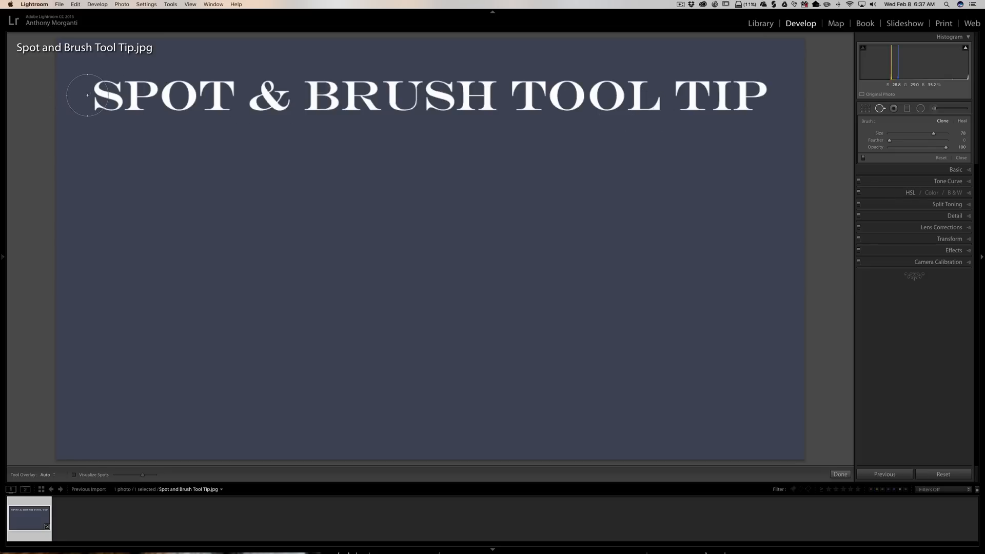
- Start the straight cloning stroke at the title's left end
left_click(86, 94)
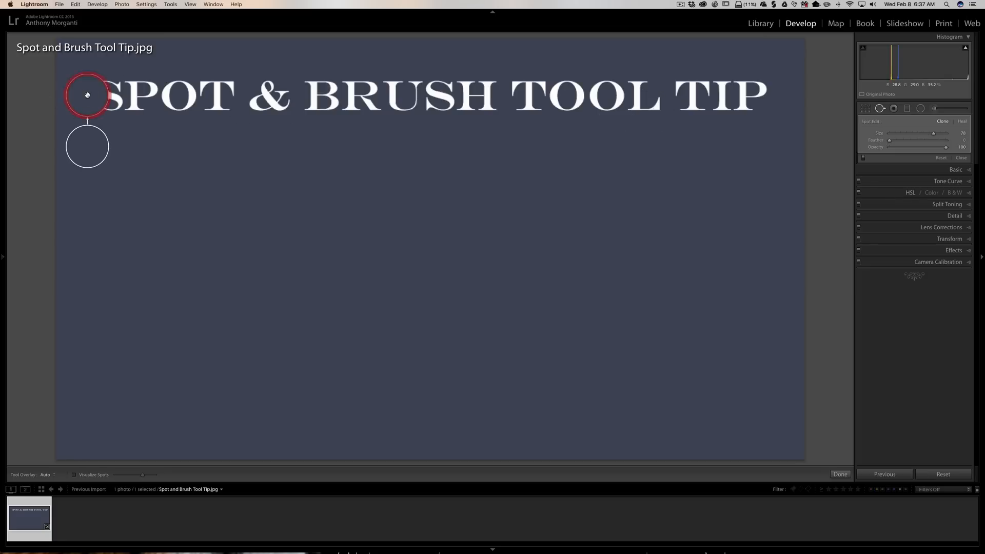
mouse_move(776, 98)
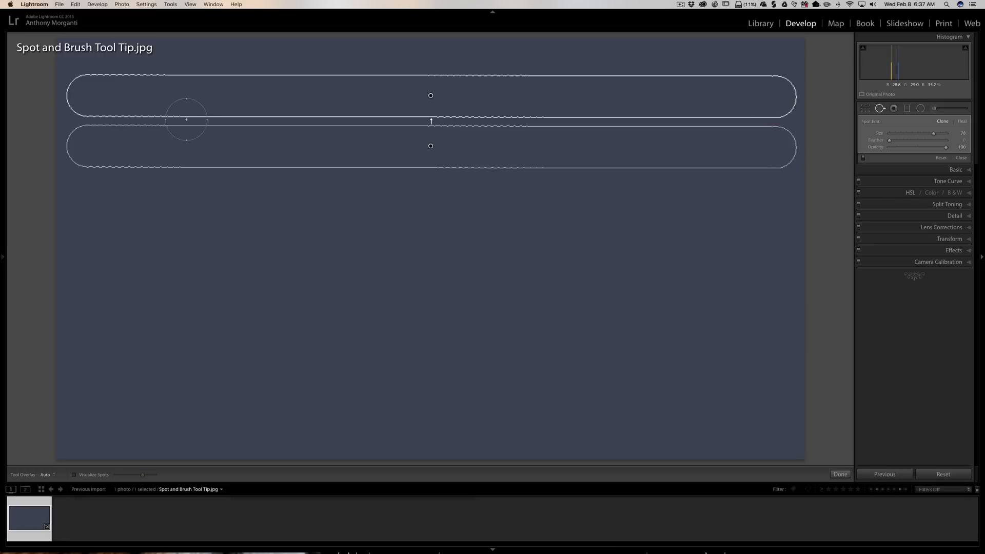
mouse_move(509, 226)
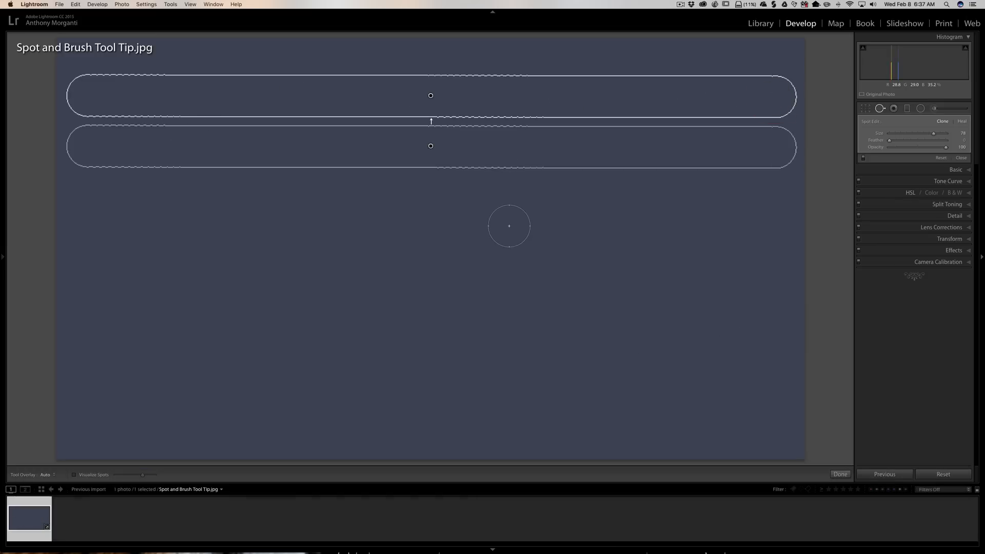